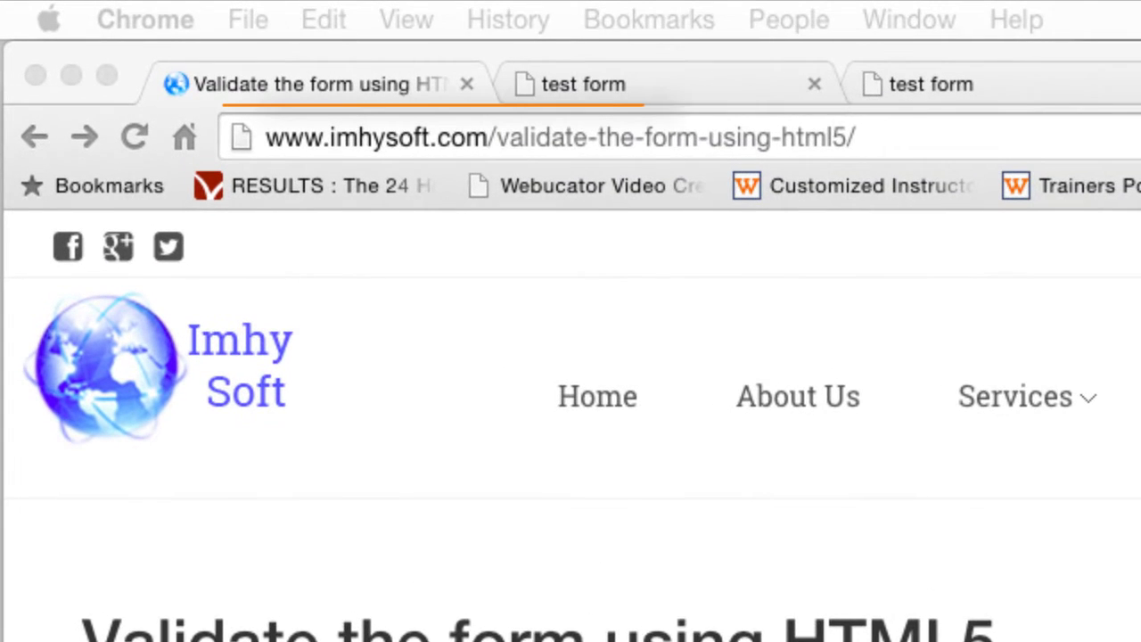
Step: Add the required attribute to the Full Name input tag of the contact form
{"action": "left_click", "coordinate": [534, 138]}
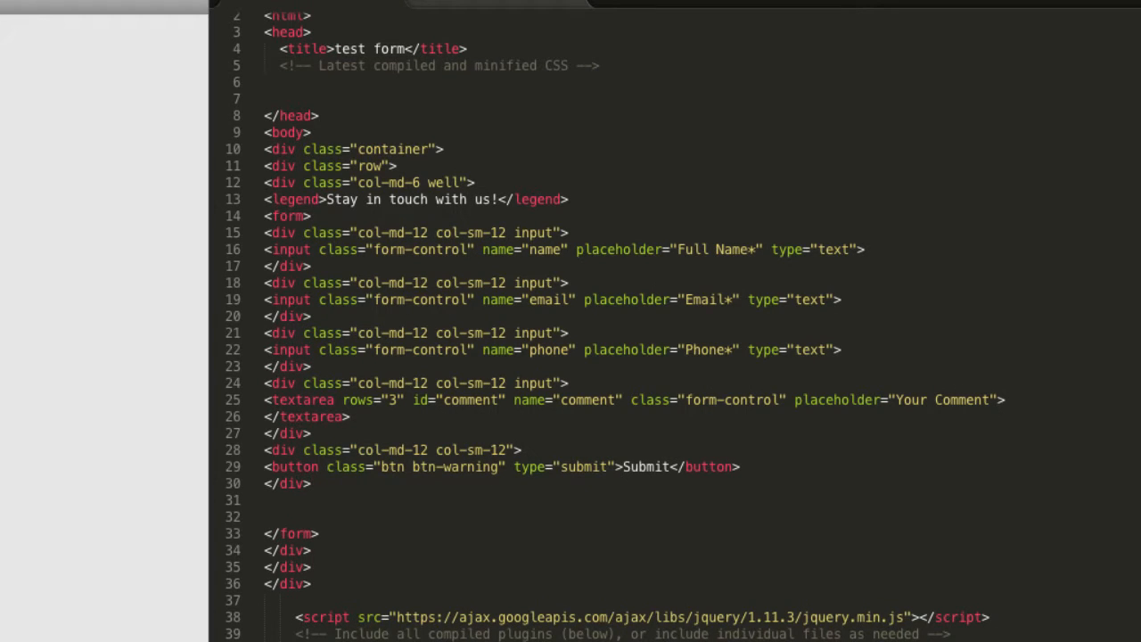
{"action": "scroll", "scroll_direction": "down", "scroll_amount": 3}
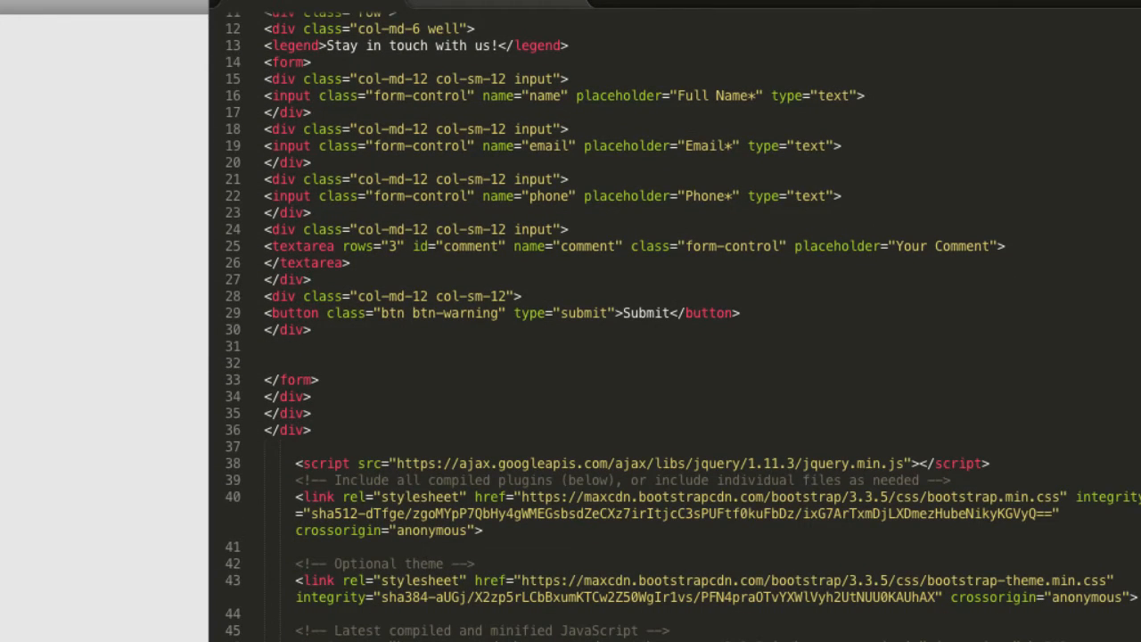
{"action": "scroll", "scroll_direction": "up", "scroll_amount": 3}
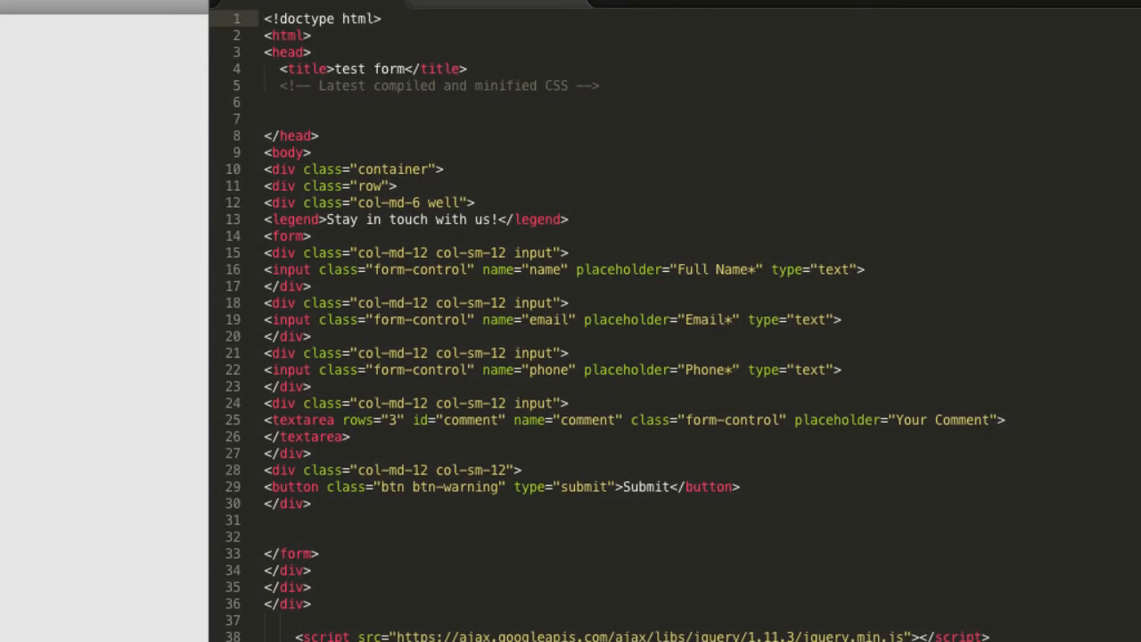
{"action": "scroll", "scroll_direction": "down", "scroll_amount": 3}
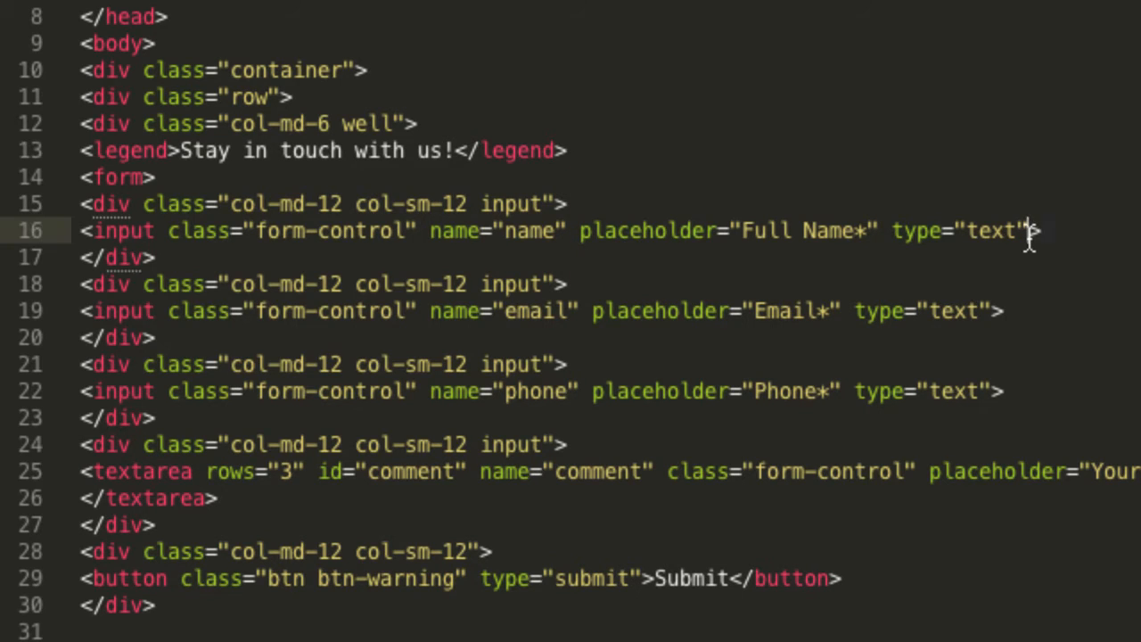
{"action": "type", "text": "re"}
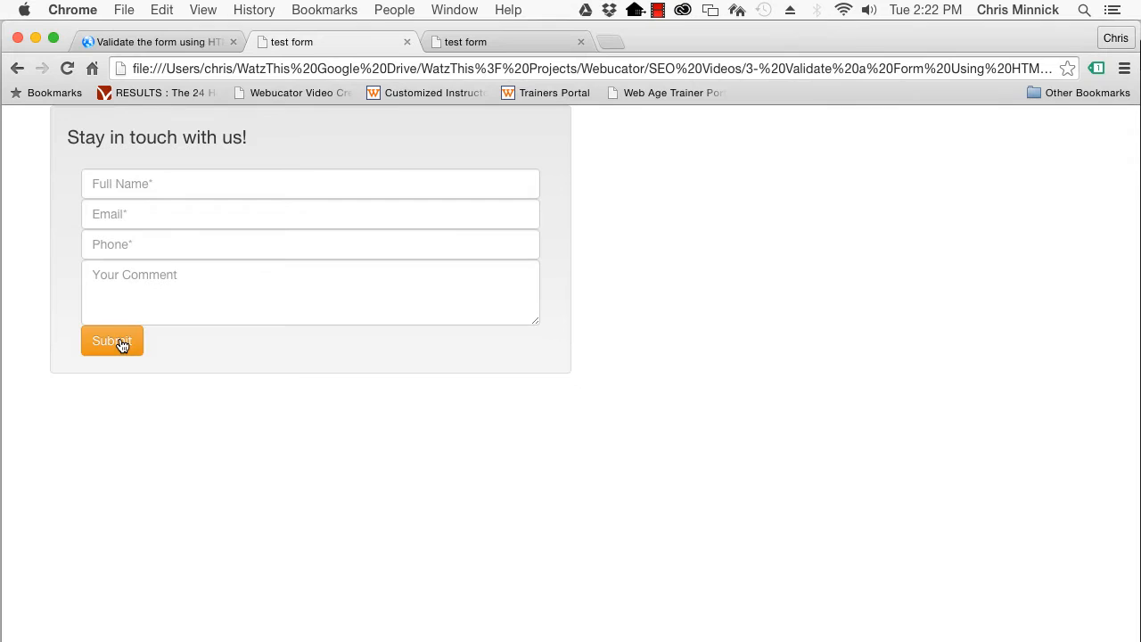
Step: Submit the empty form in Chrome to confirm the browser blocks it on the name field
{"action": "left_click", "coordinate": [112, 340]}
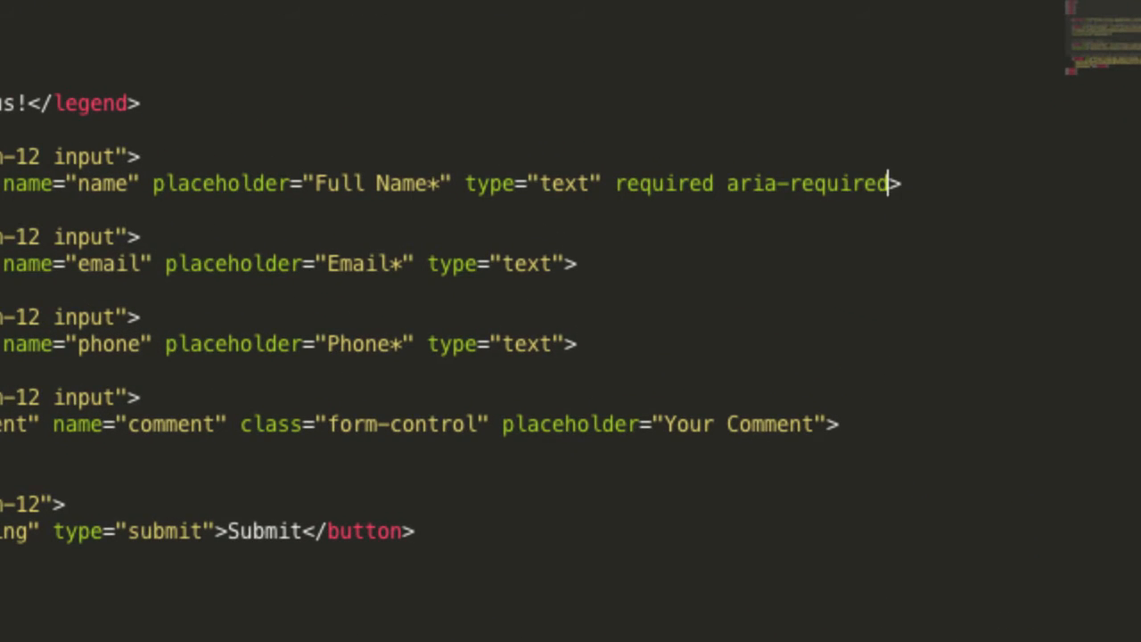
Step: Give the Full Name input aria-required="true" and pattern="[A-Za-z0-9]+" so only letters and digits pass
{"action": "type", "text": "=\"true\""}
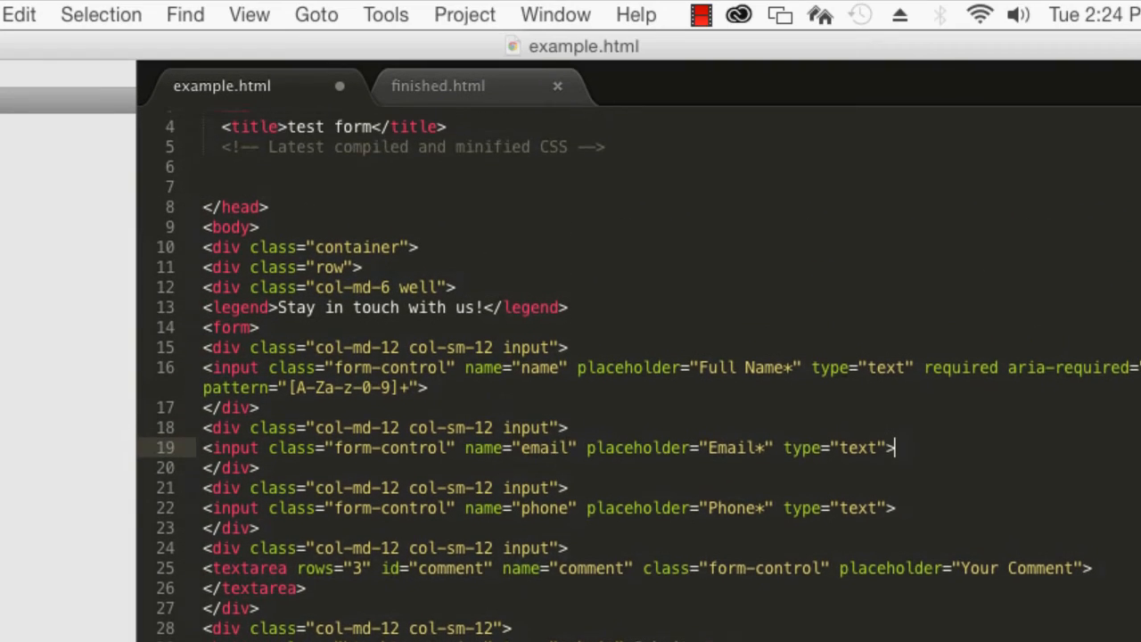
{"action": "scroll", "scroll_direction": "up", "scroll_amount": 3}
{"action": "type", "text": "</style"}
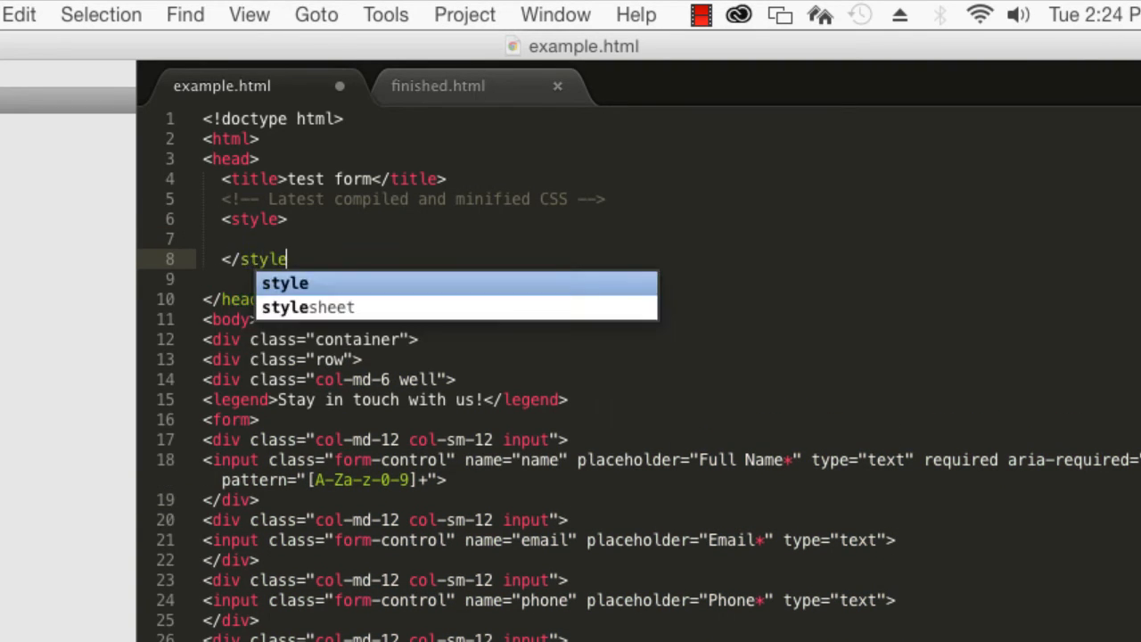
Step: Add an input:required rule giving required fields a #FAB552 background
{"action": "type", "text": "in"}
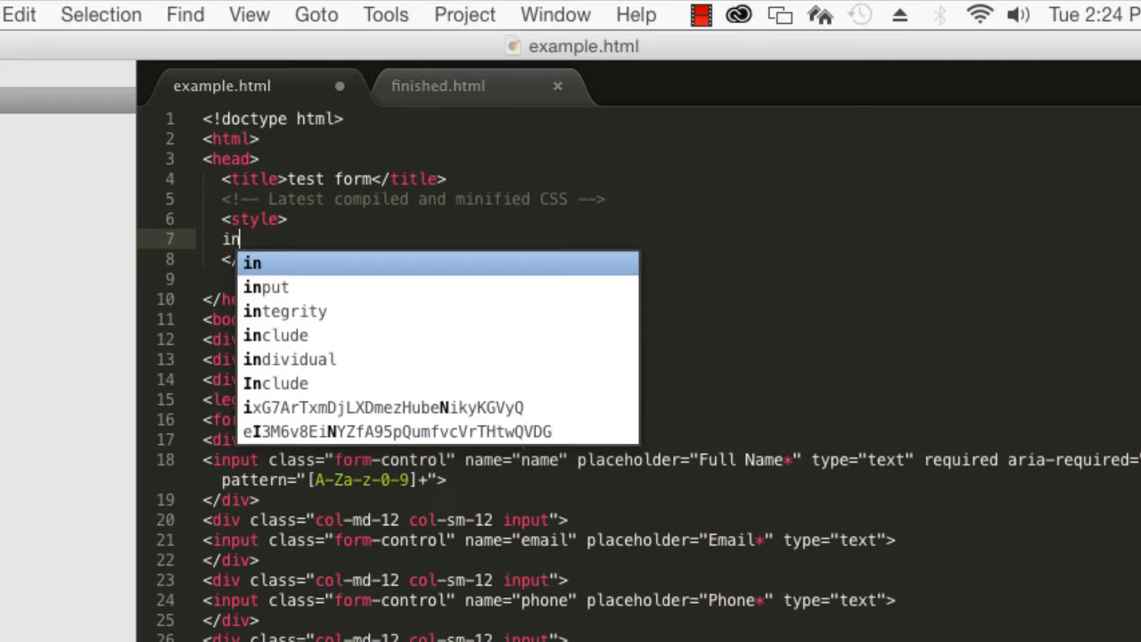
{"action": "type", "text": "put:required {"}
{"action": "type", "text": "background: #FAB;"}
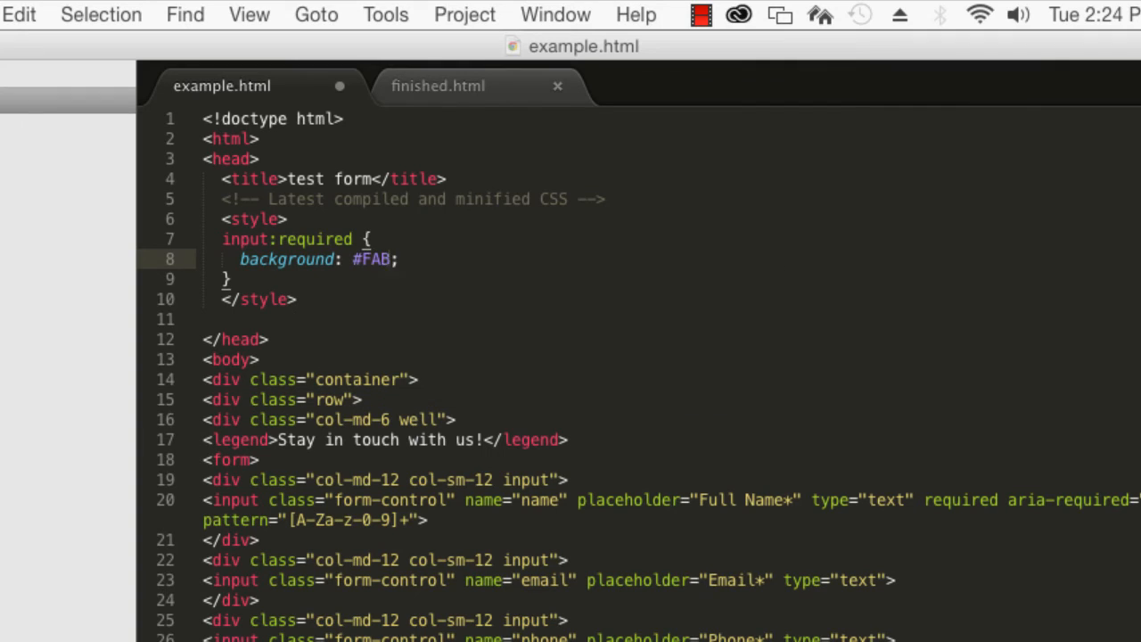
{"action": "type", "text": "552"}
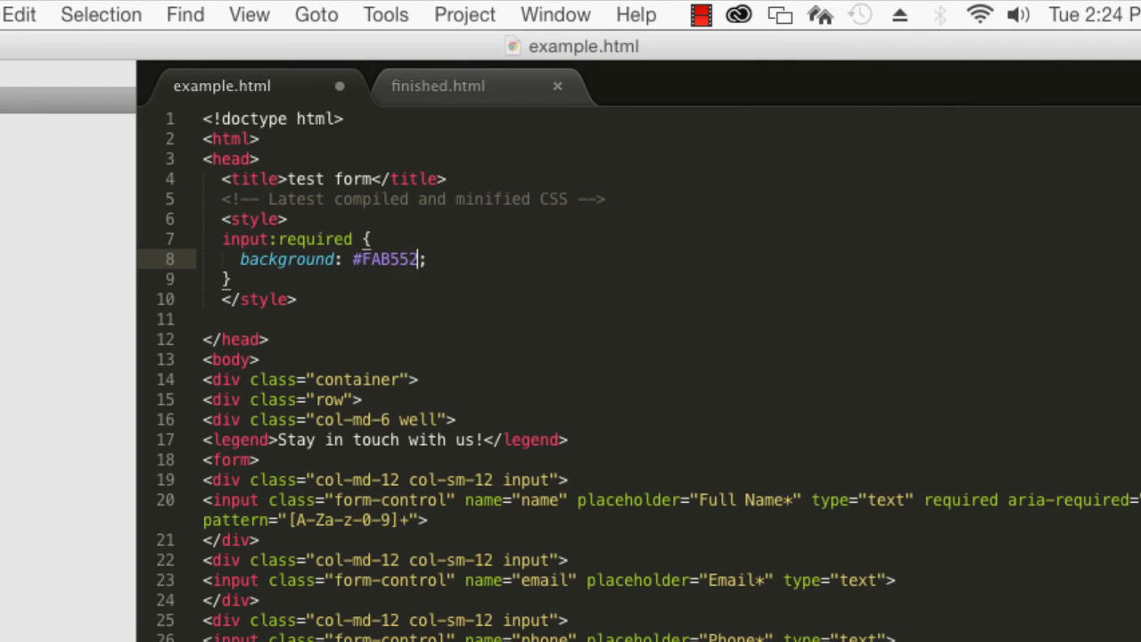
{"action": "key", "text": "Return"}
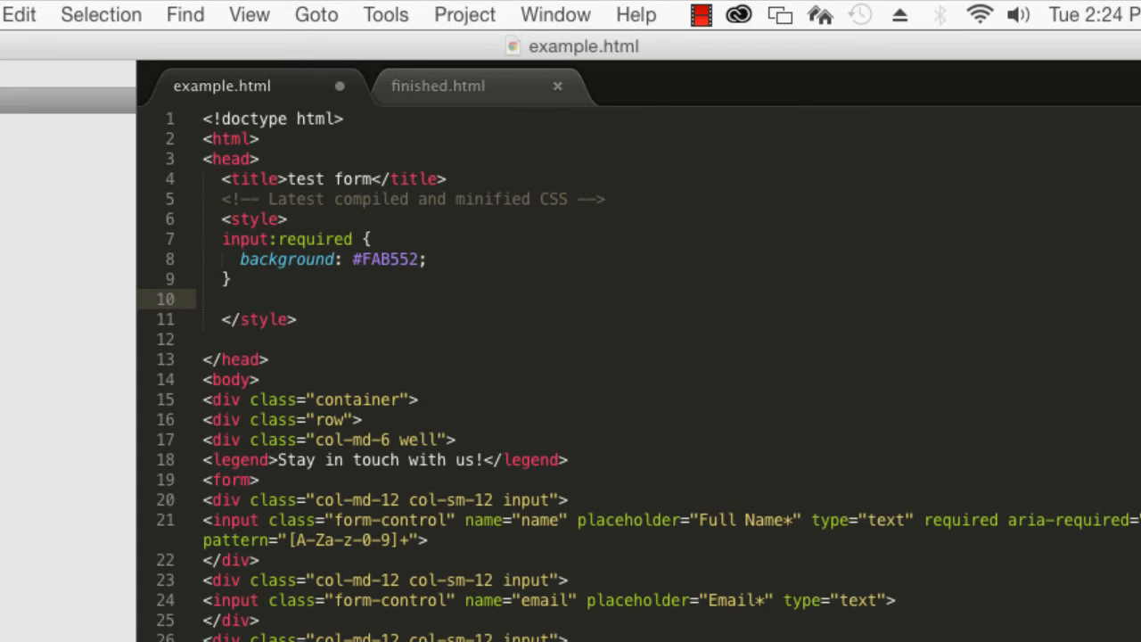
Step: Start an input:invalid rule on the next line of the style block
{"action": "type", "text": "input:"}
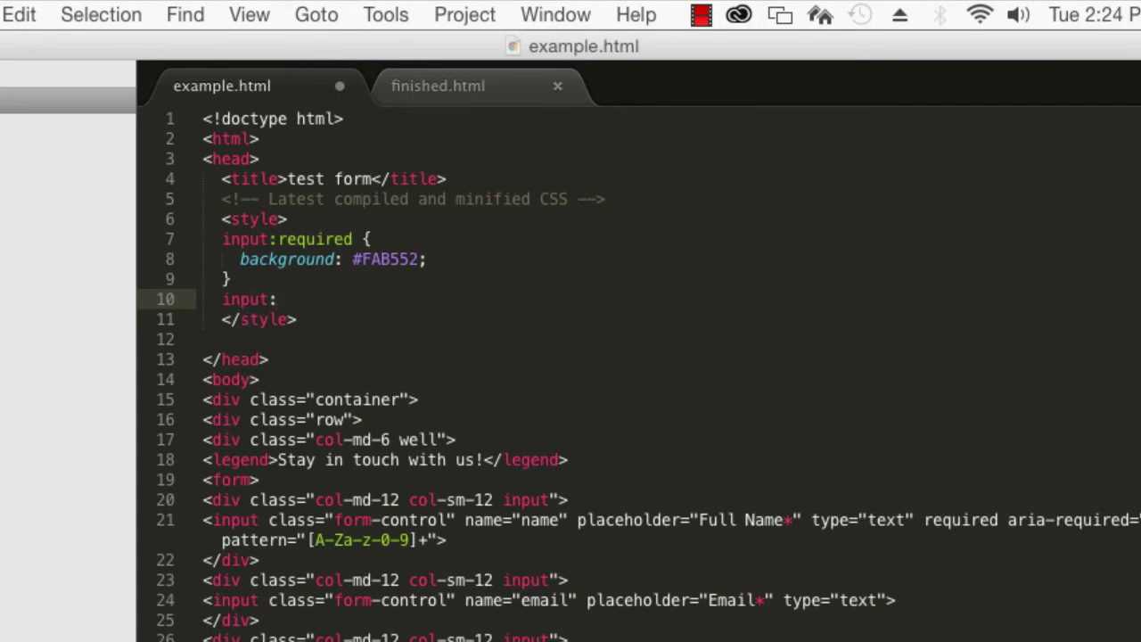
{"action": "type", "text": "invalid"}
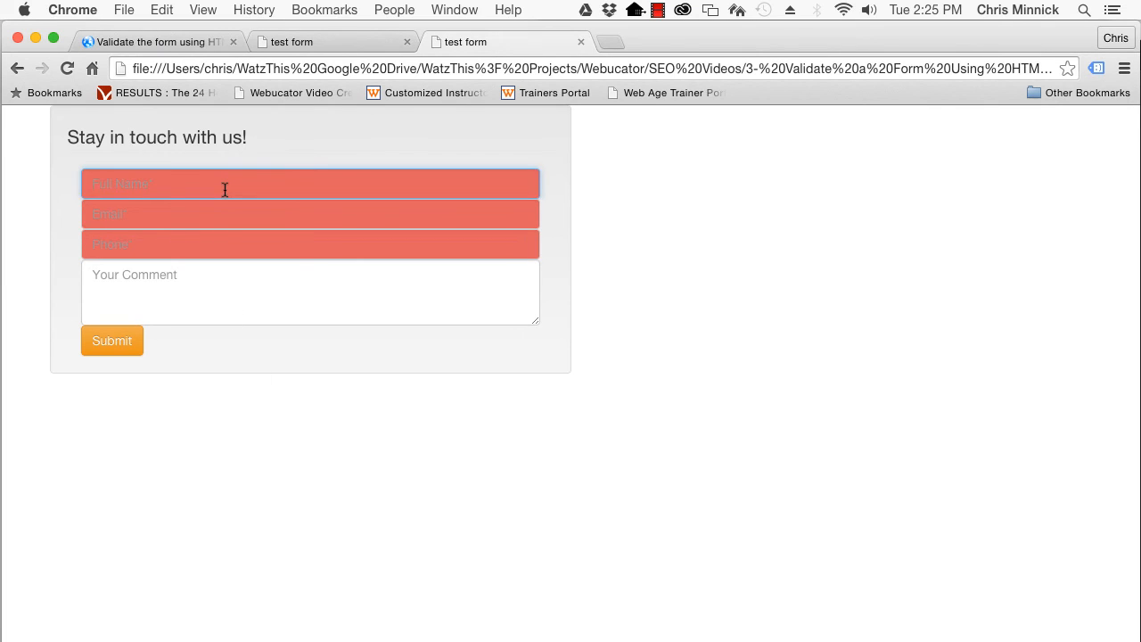
Step: Enter test as the name and 55-dkdfjd as the phone, then submit to see invalid-field highlighting
{"action": "type", "text": "test"}
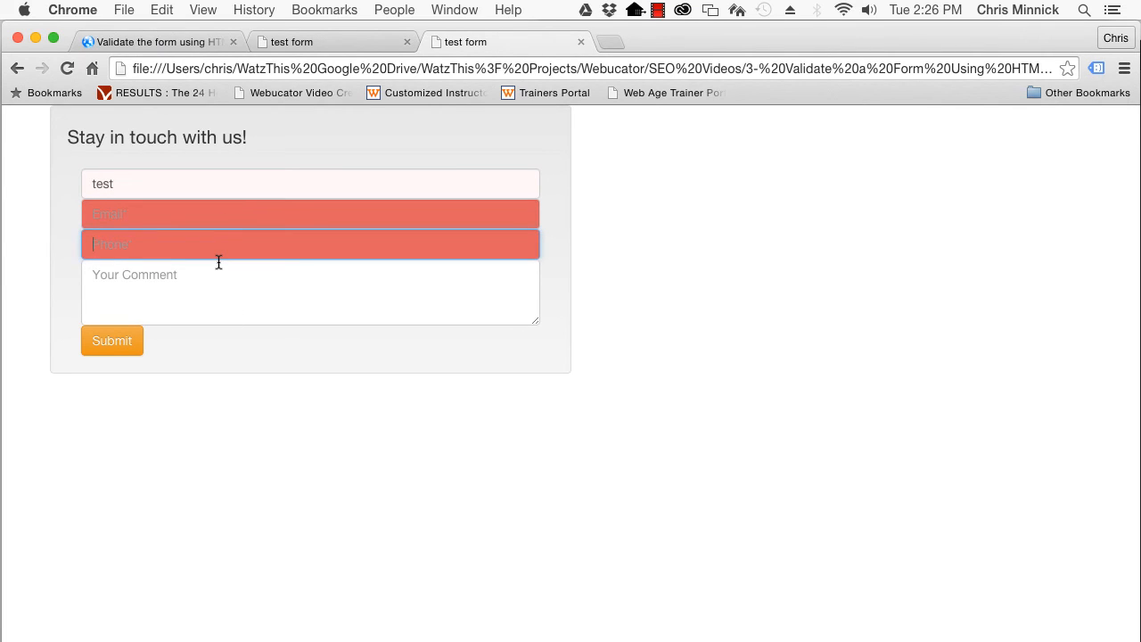
{"action": "type", "text": "55-dkdfjd"}
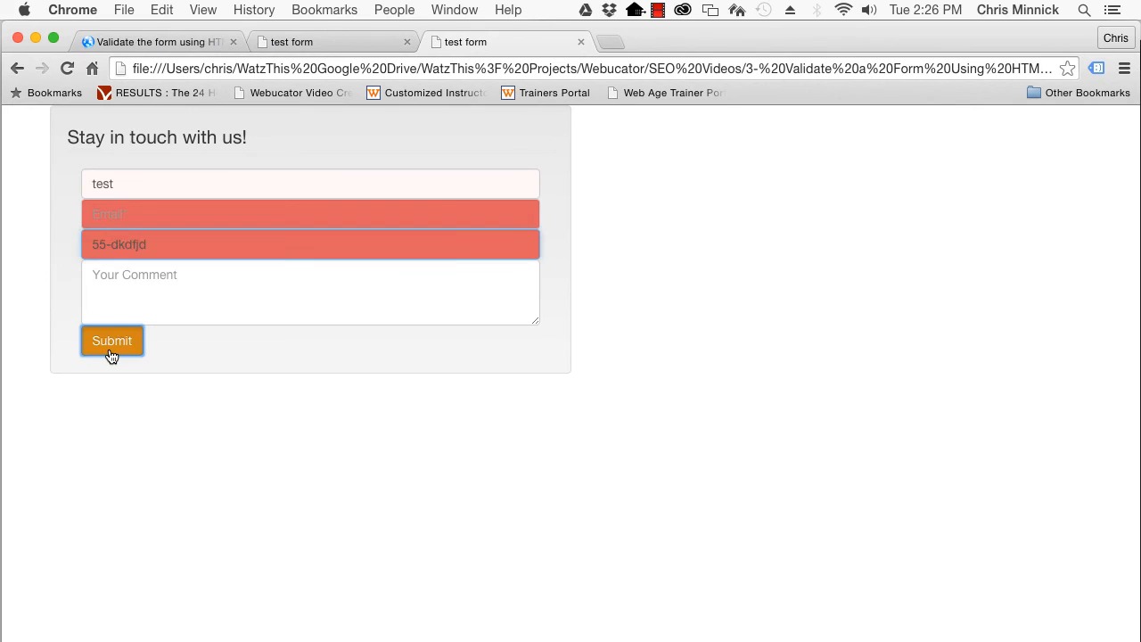
{"action": "left_click", "coordinate": [111, 340]}
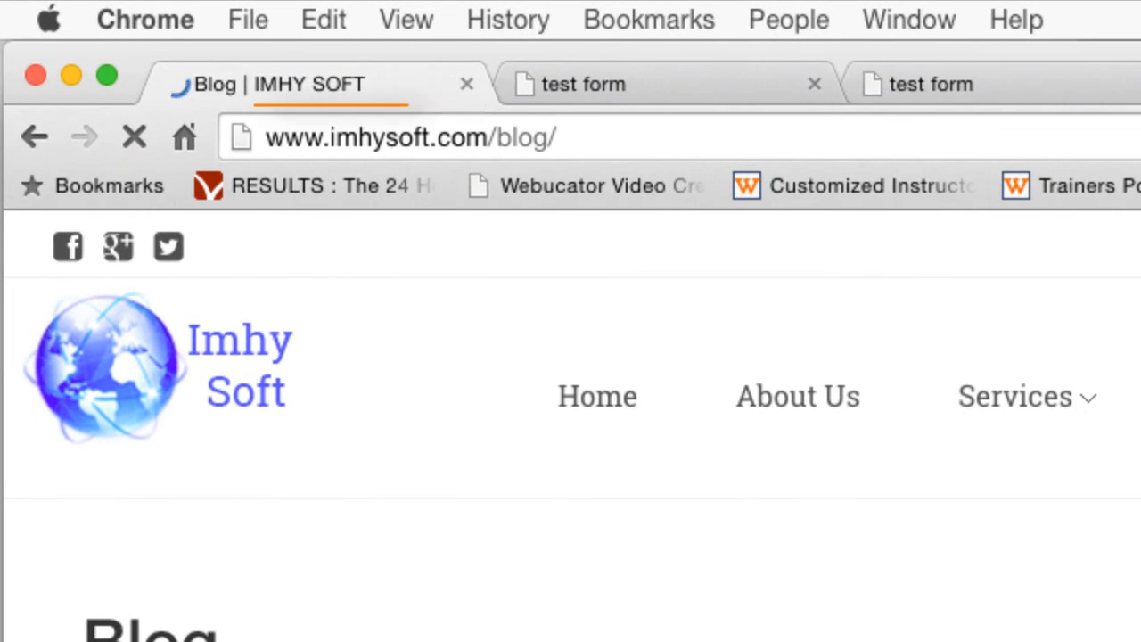
{"action": "left_click", "coordinate": [401, 137]}
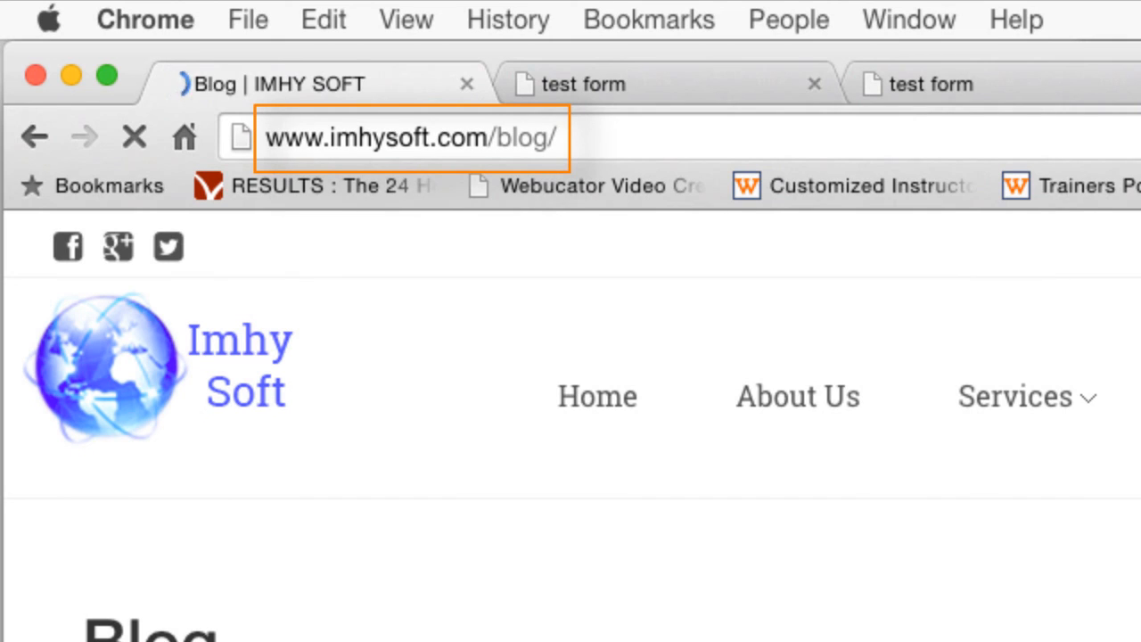